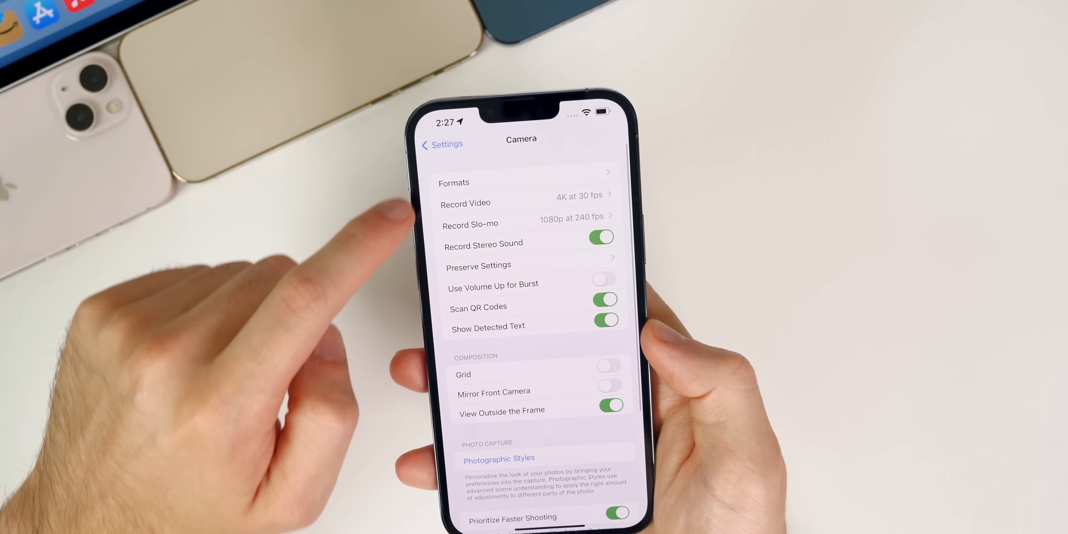
- Show the Camera Formats page with High Efficiency capture and the Apple ProRes video toggle visible
click(454, 182)
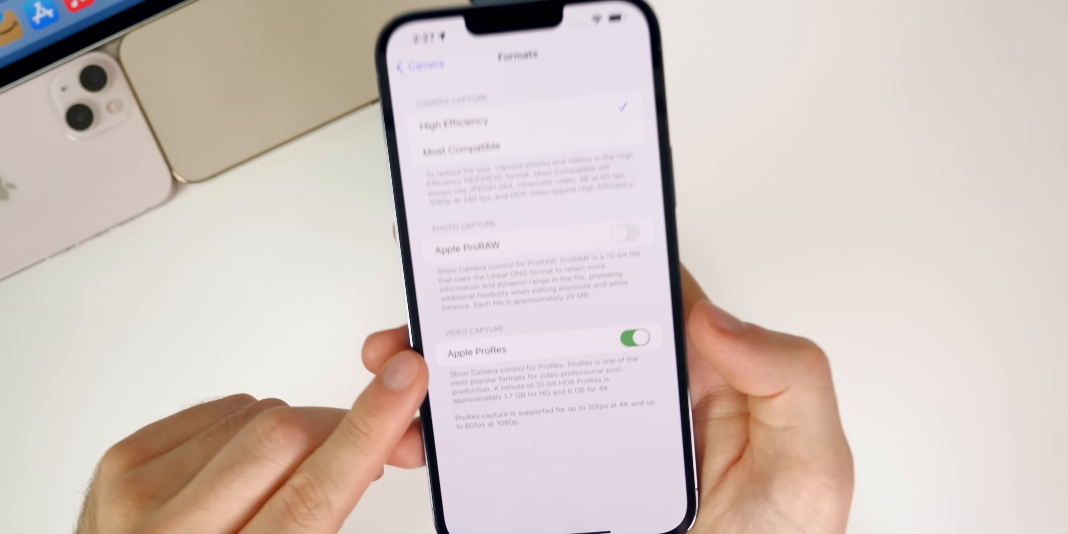
scroll(up, 3)
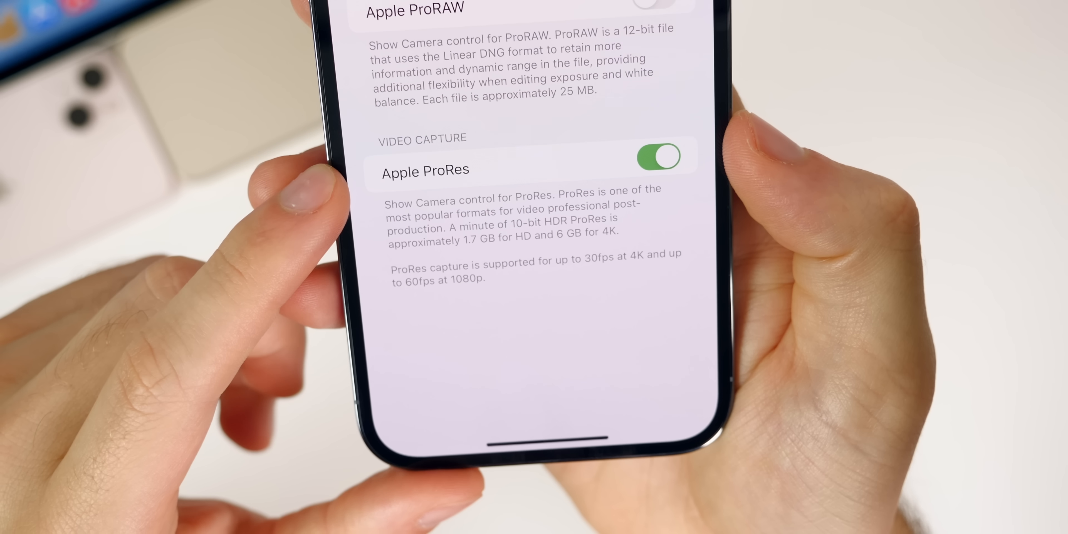